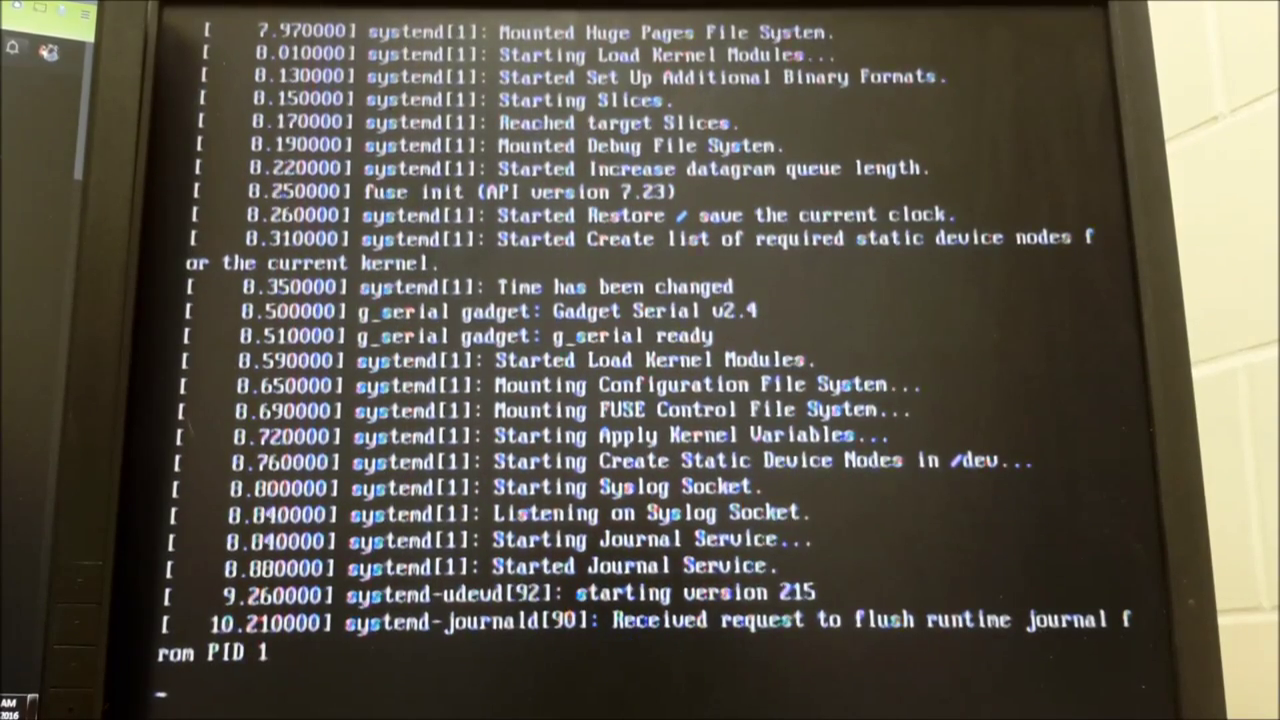
Step: Scroll through the systemd and journal boot messages as the console log advances
scroll(down, 3)
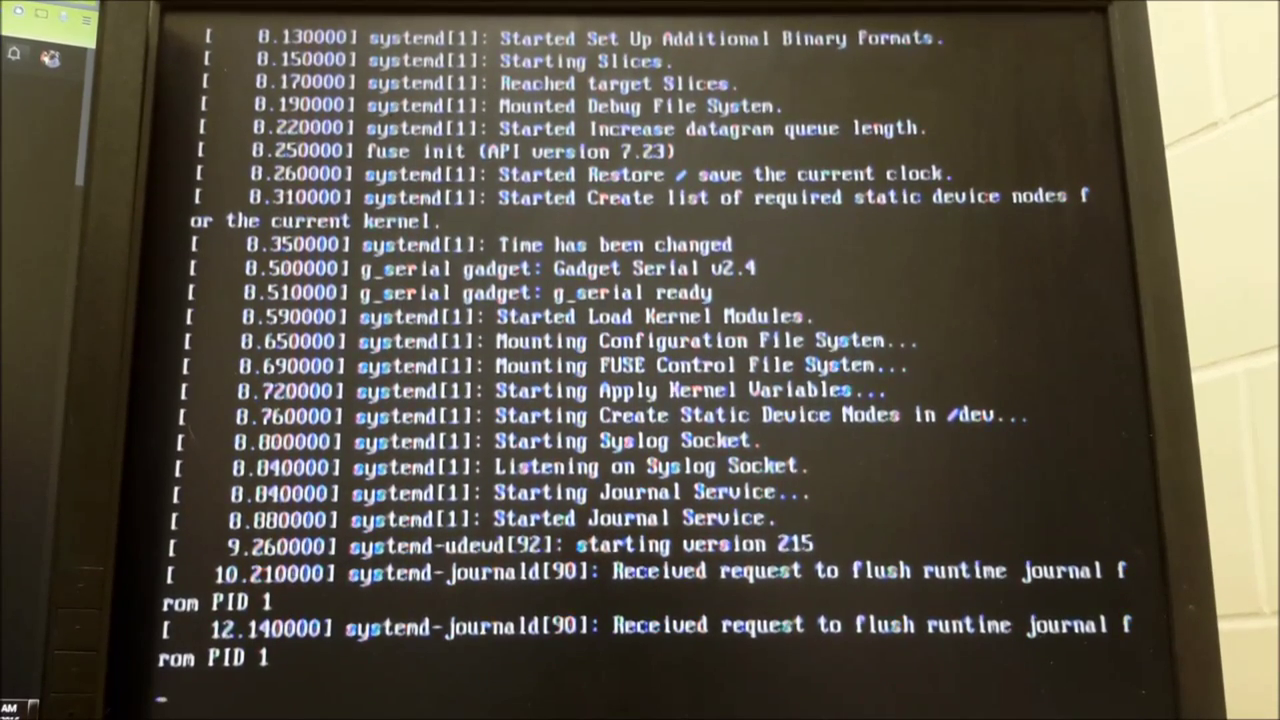
scroll(down, 3)
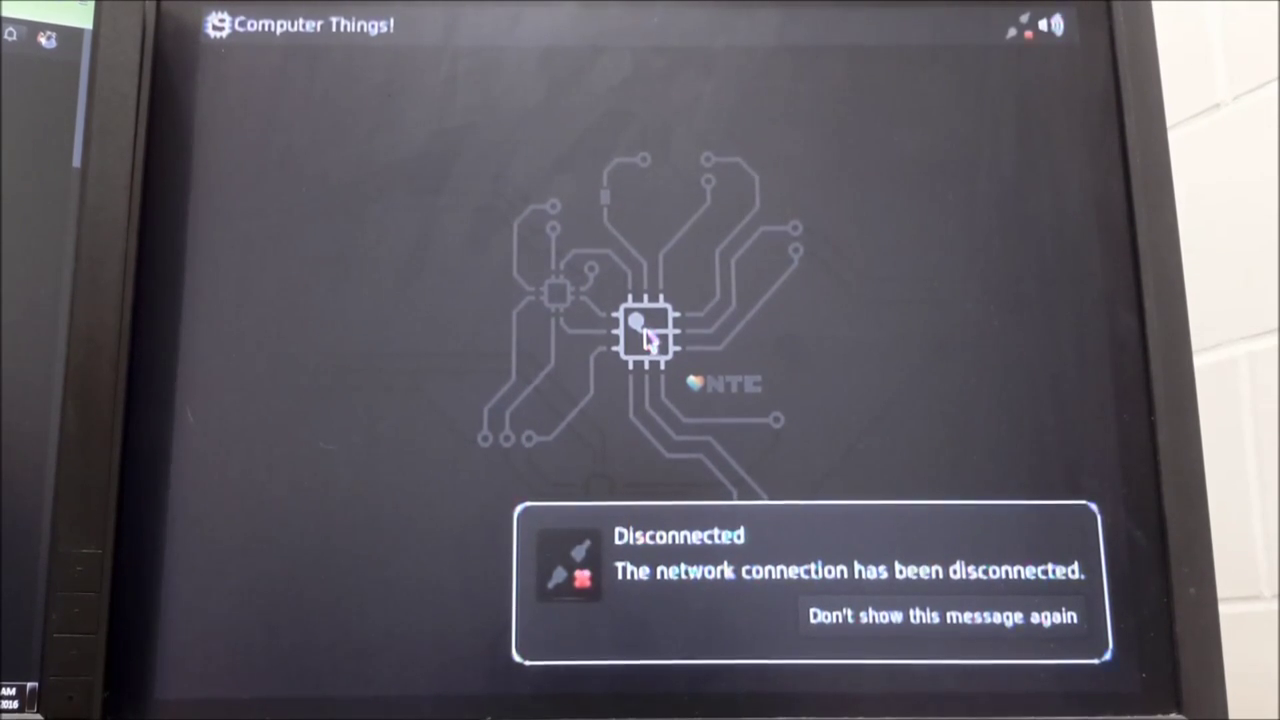
Step: Dismiss the network Disconnected notification on the freshly loaded desktop
click(940, 616)
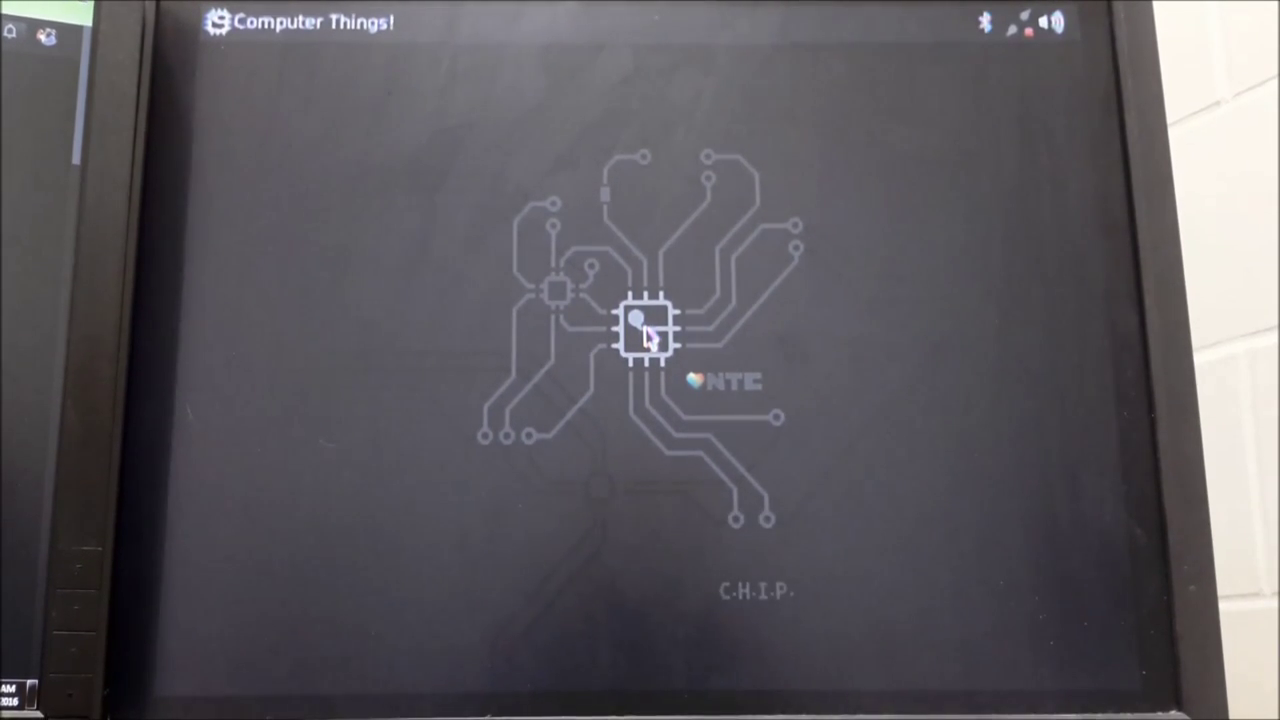